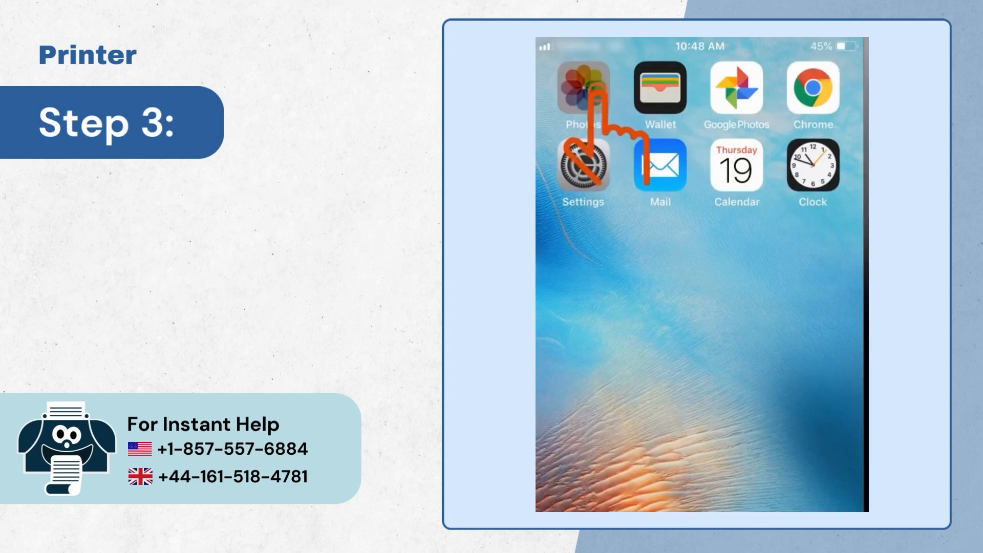
Open the photo library and pick the smiling girl photo to print
{"action": "left_click", "coordinate": [581, 94]}
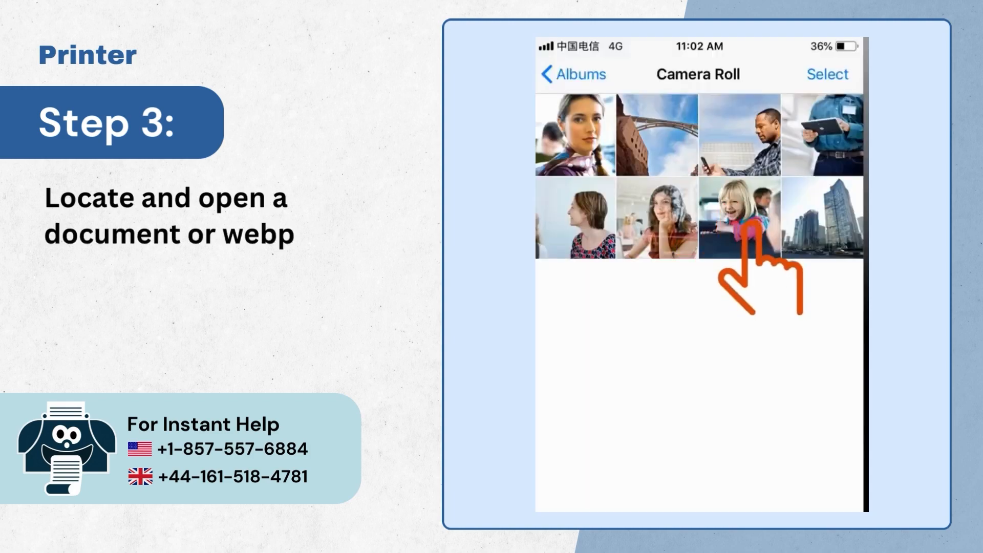
{"action": "left_click", "coordinate": [740, 220]}
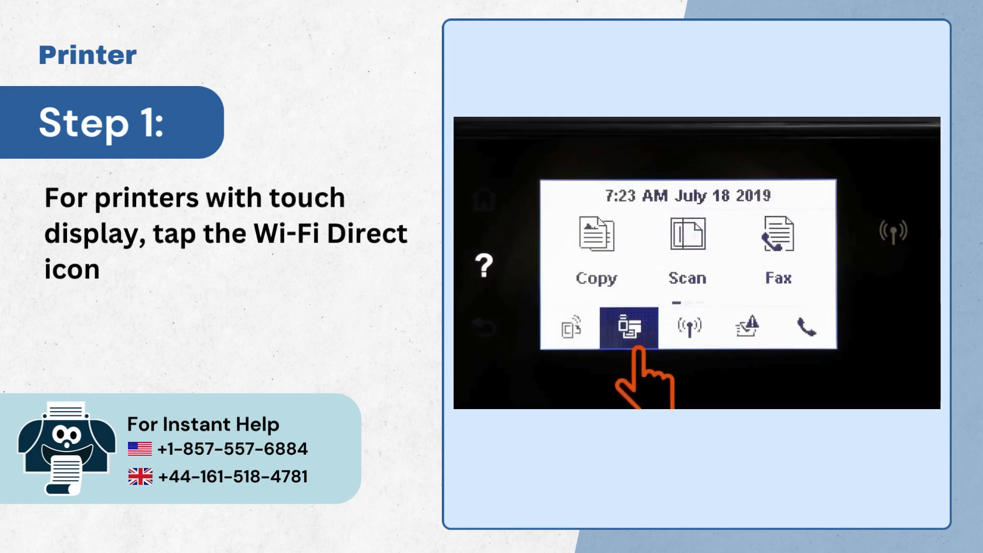
Choose Wi-Fi Direct on the printer's touch display
{"action": "left_click", "coordinate": [627, 327]}
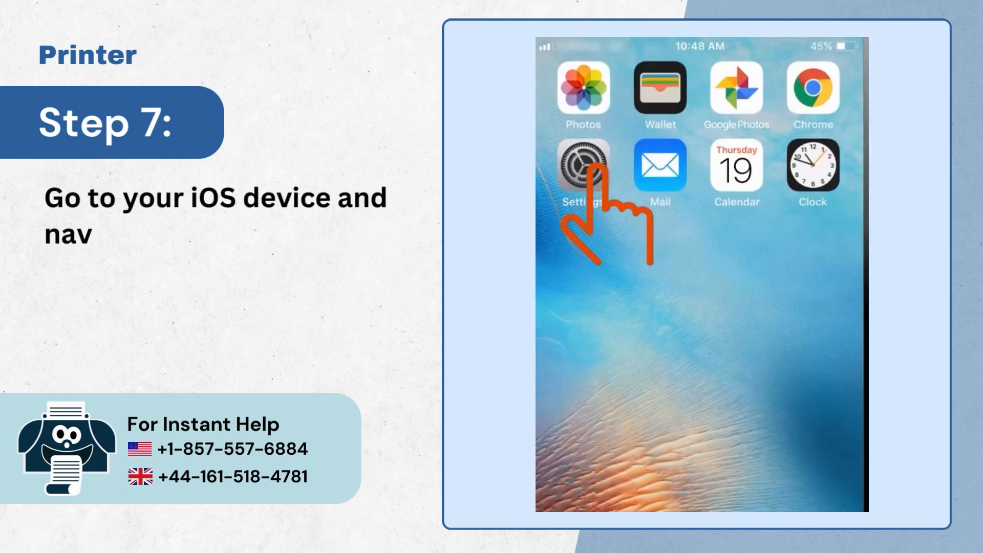
Open the smiling girl photo from Settings onward and bring up its share options
{"action": "left_click", "coordinate": [580, 170]}
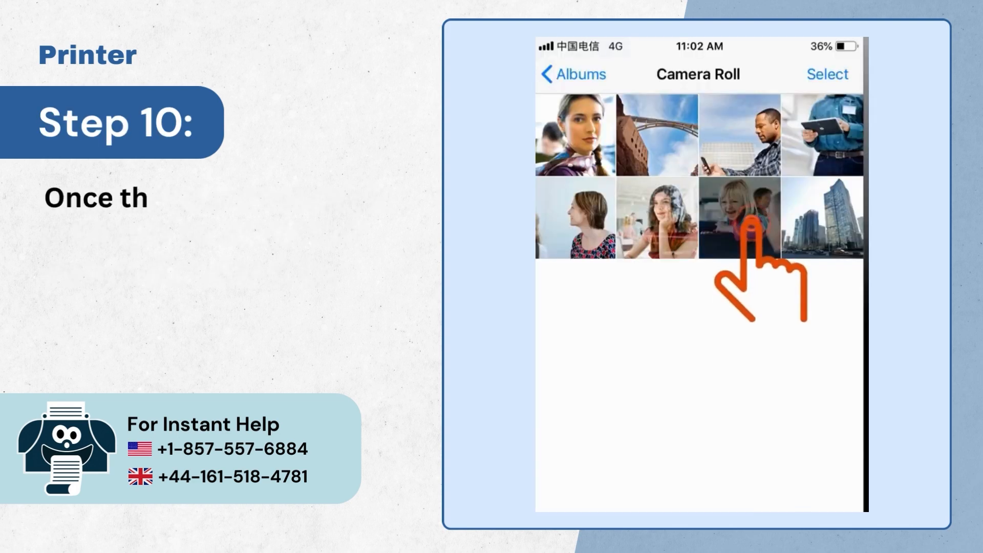
{"action": "left_click", "coordinate": [740, 223]}
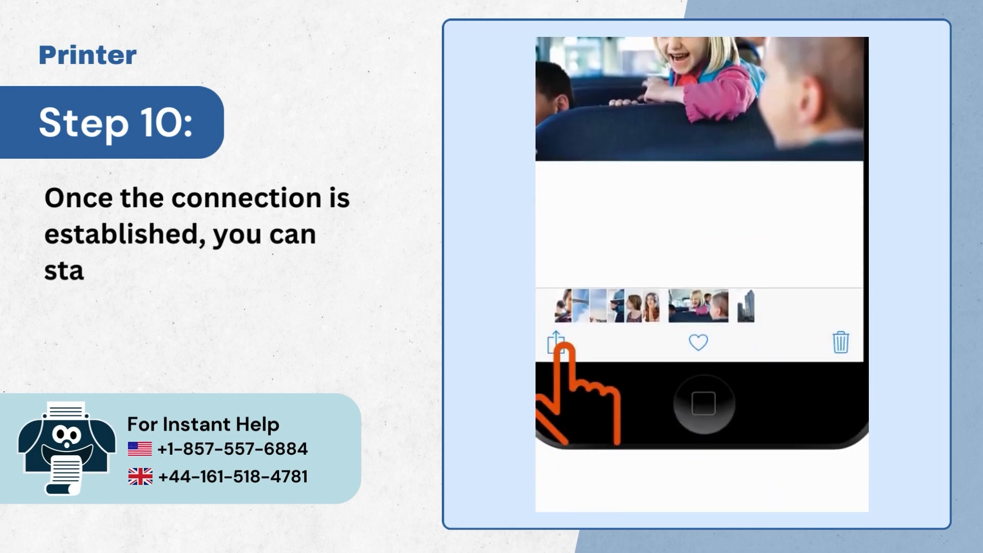
{"action": "left_click", "coordinate": [553, 341]}
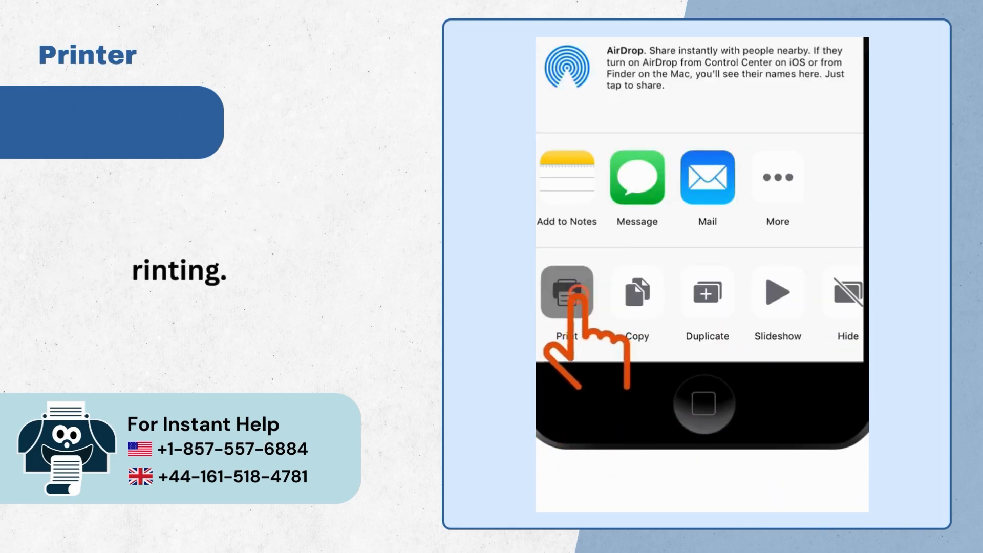